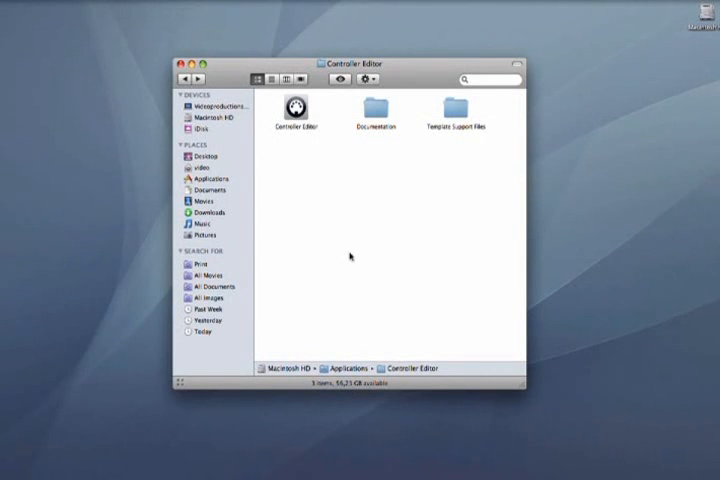
mouse_move(292, 186)
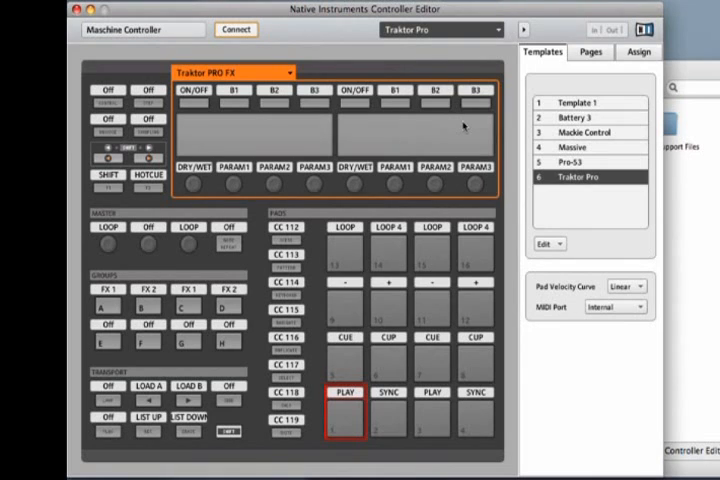
mouse_move(562, 238)
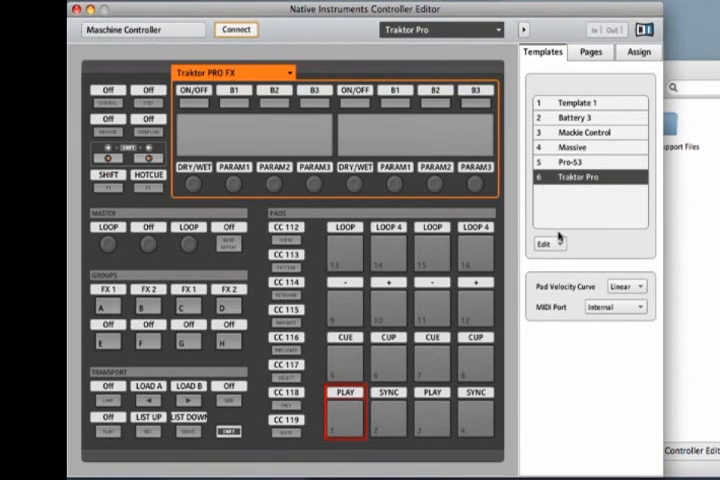
Step: Add the Ableton Live template from the Edit menu as template 7 and load it
left_click(542, 245)
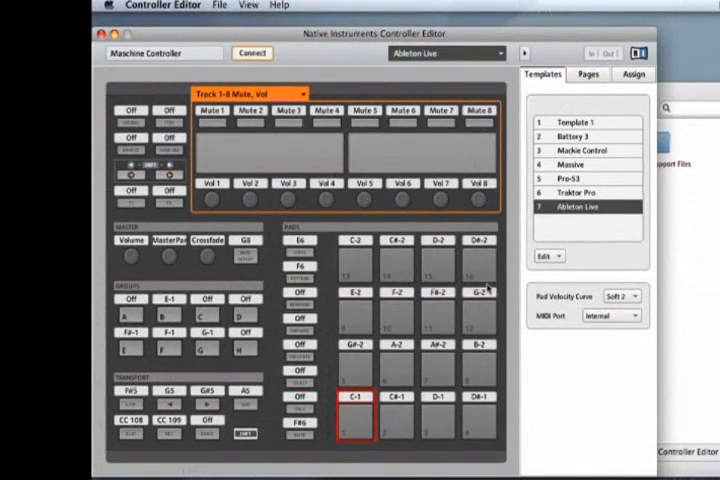
Step: Show the Help menu with Open Manual and Open Template Documentation
left_click(278, 5)
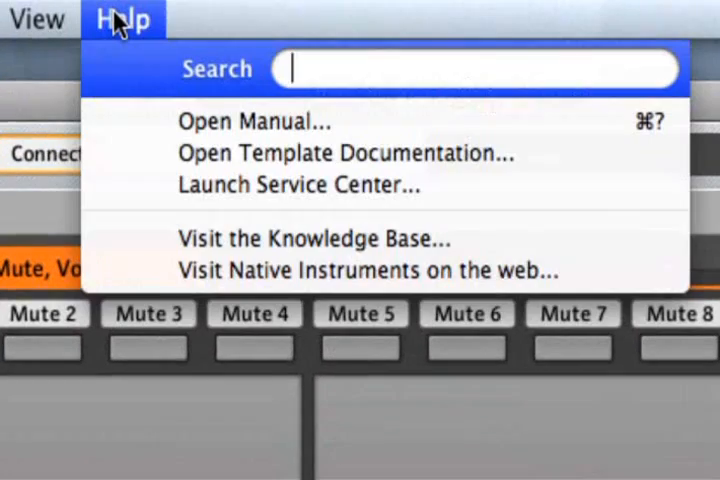
mouse_move(250, 85)
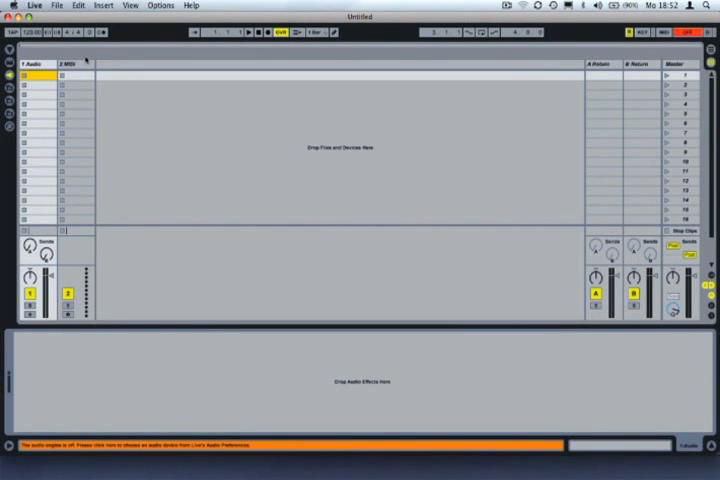
Step: Set Control Surface 1 to Maschine Controller in Live's MIDI Sync preferences
left_click(33, 5)
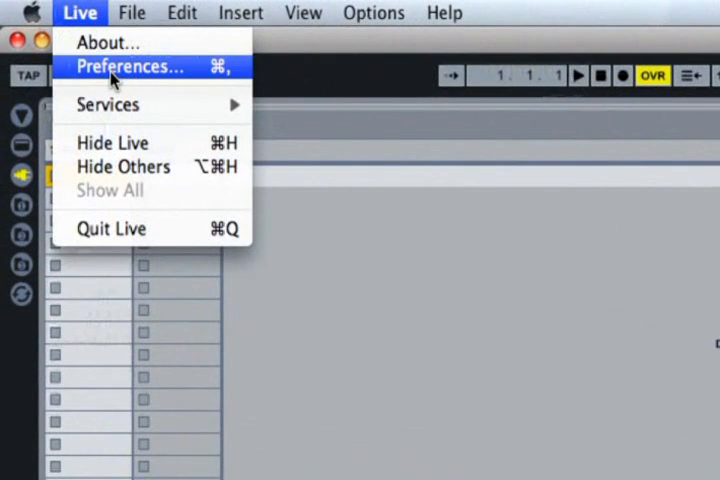
left_click(128, 66)
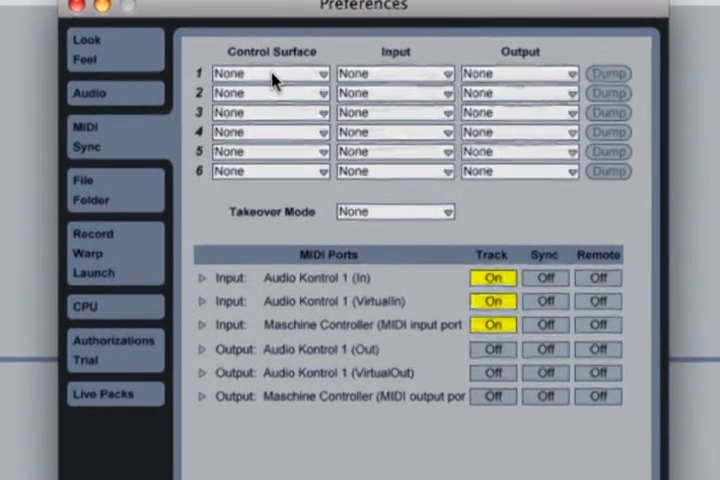
left_click(270, 73)
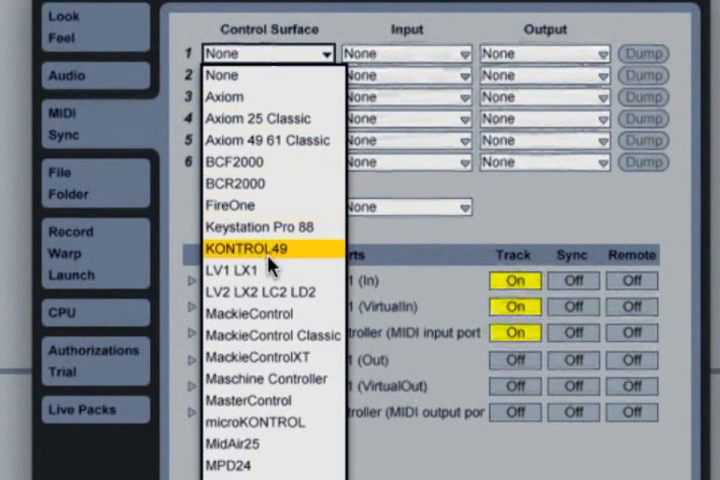
mouse_move(270, 385)
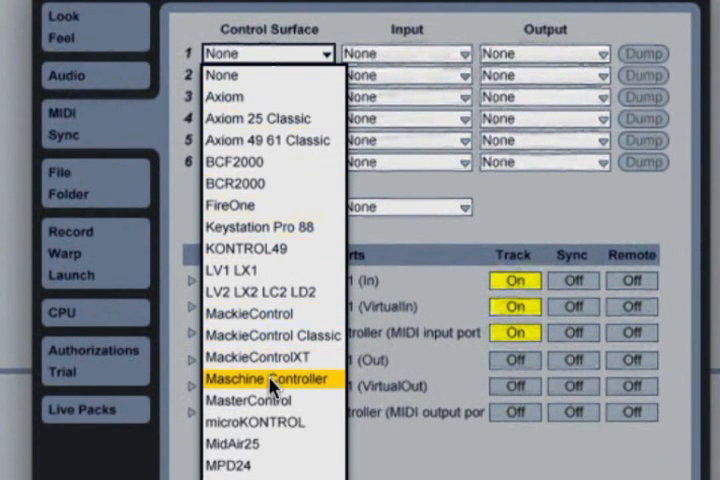
left_click(262, 381)
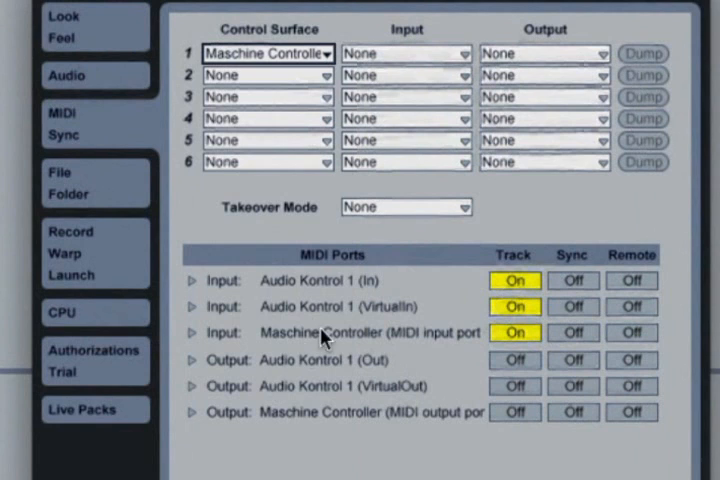
left_click(405, 53)
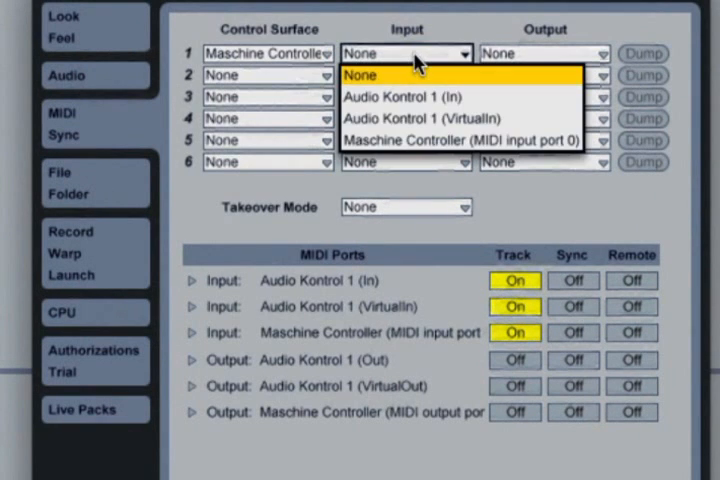
mouse_move(407, 140)
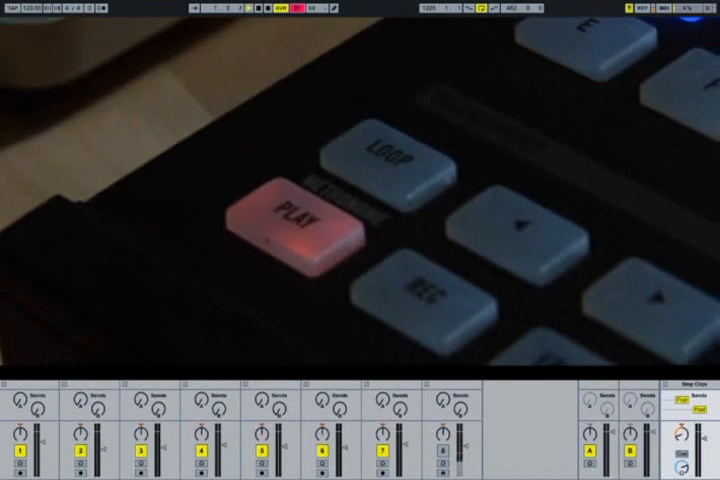
Step: Use Maschine Controller ports for input and output, then start Live's transport from hardware PLAY
left_click(295, 215)
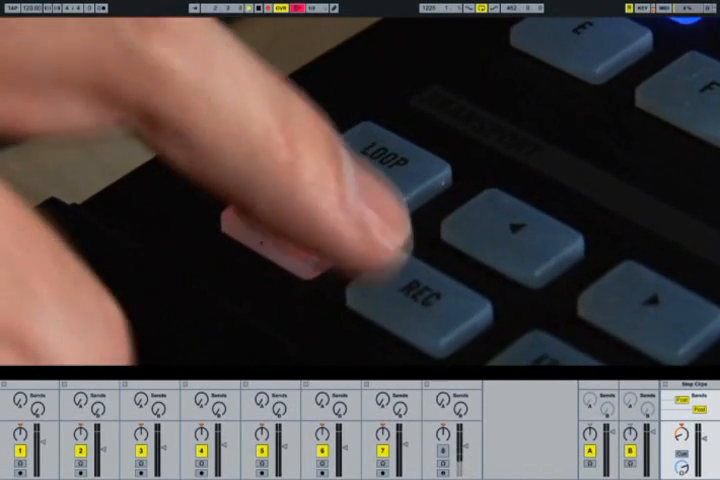